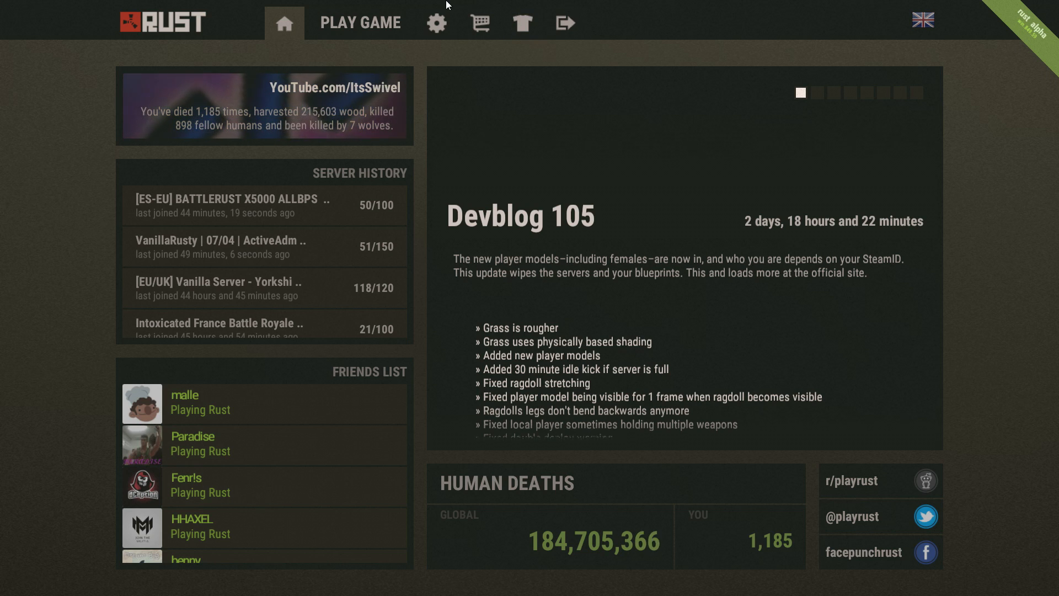
mouse_move(442, 5)
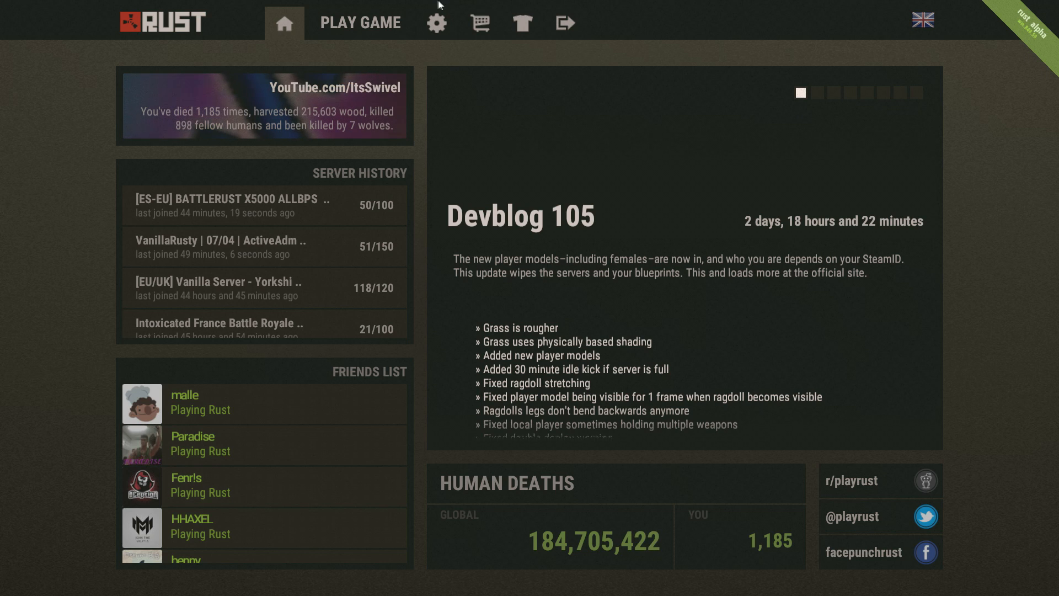
mouse_move(335, 39)
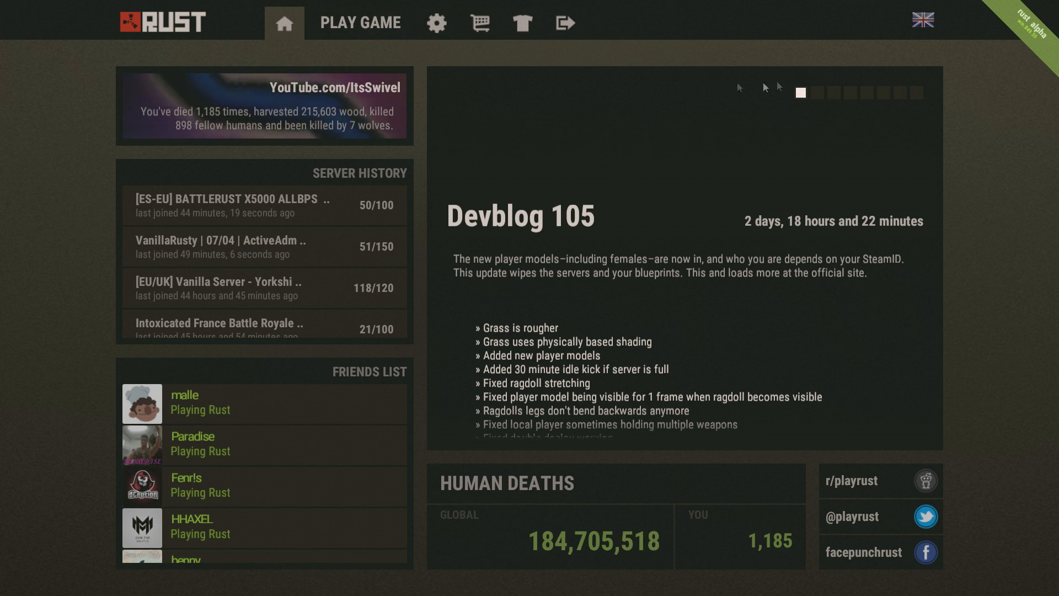
mouse_move(423, 165)
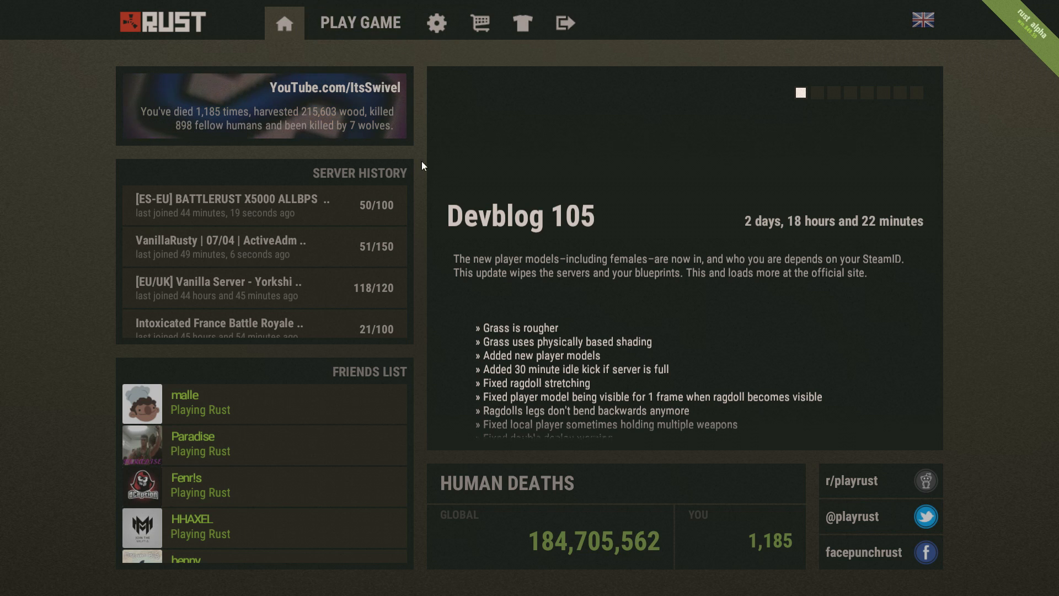
Go from the home news page to the official server list via PLAY GAME.
click(360, 22)
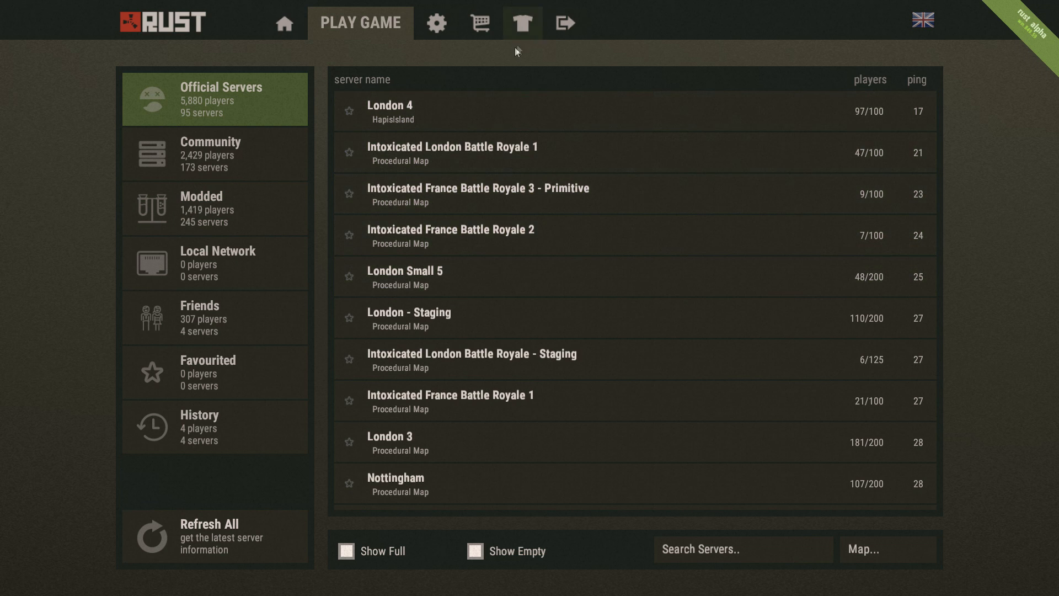
Go to Settings, then Options, then the Graphics page.
click(438, 22)
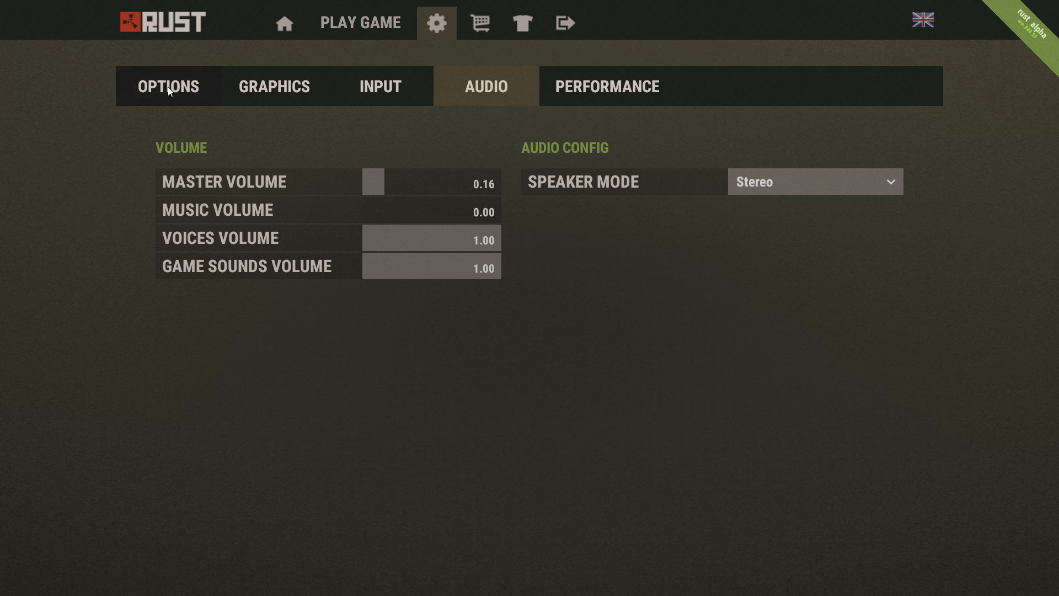
click(274, 86)
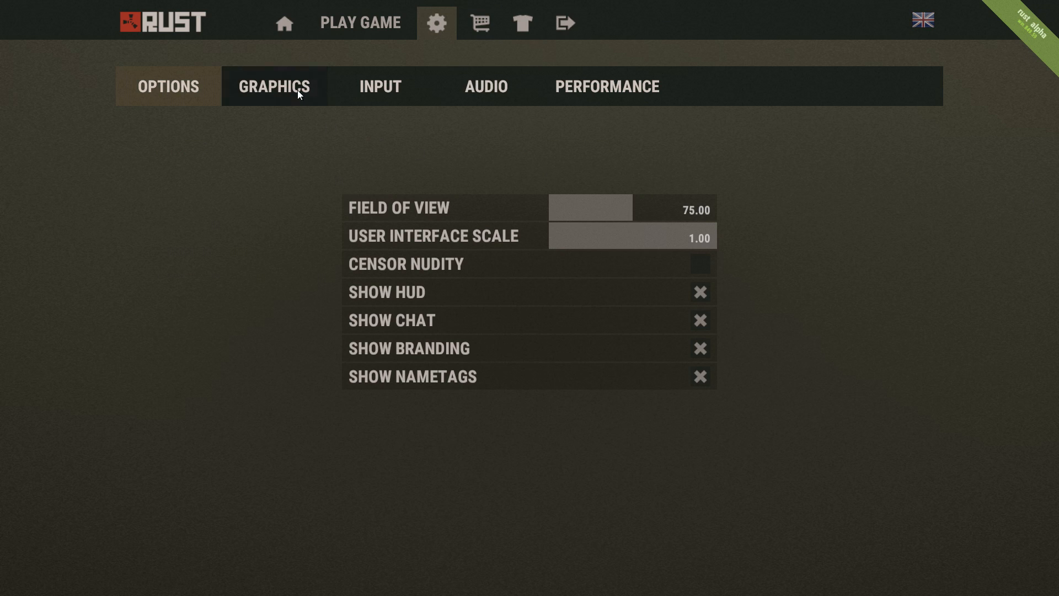
click(274, 87)
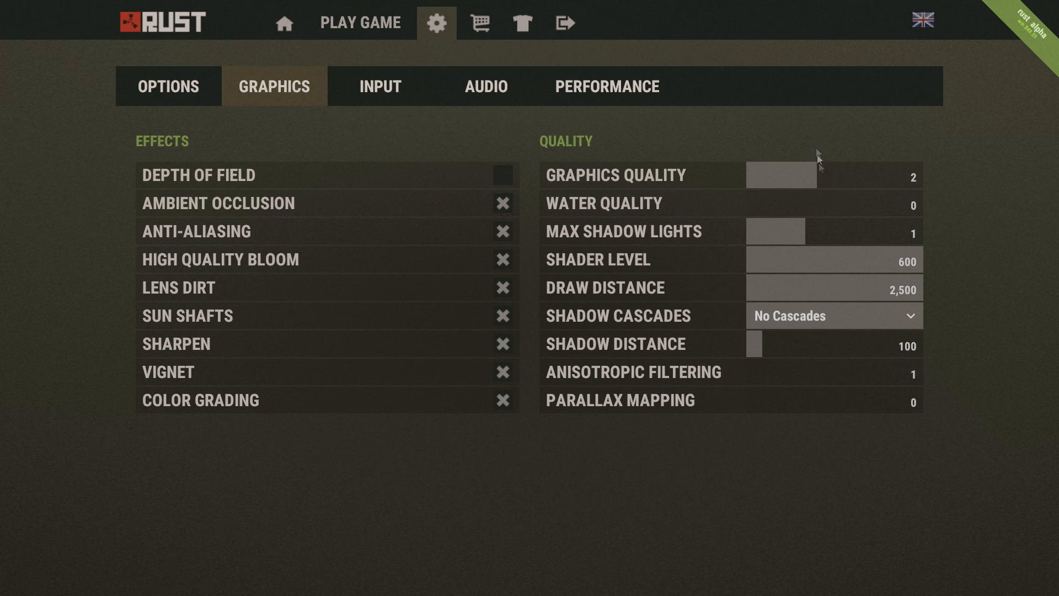
mouse_move(833, 275)
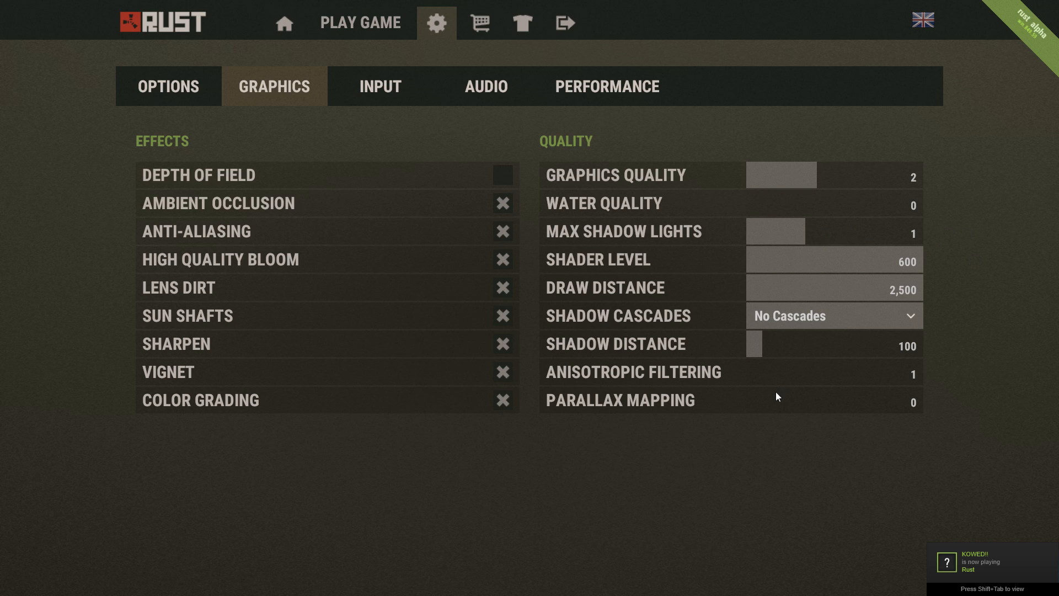
mouse_move(175, 275)
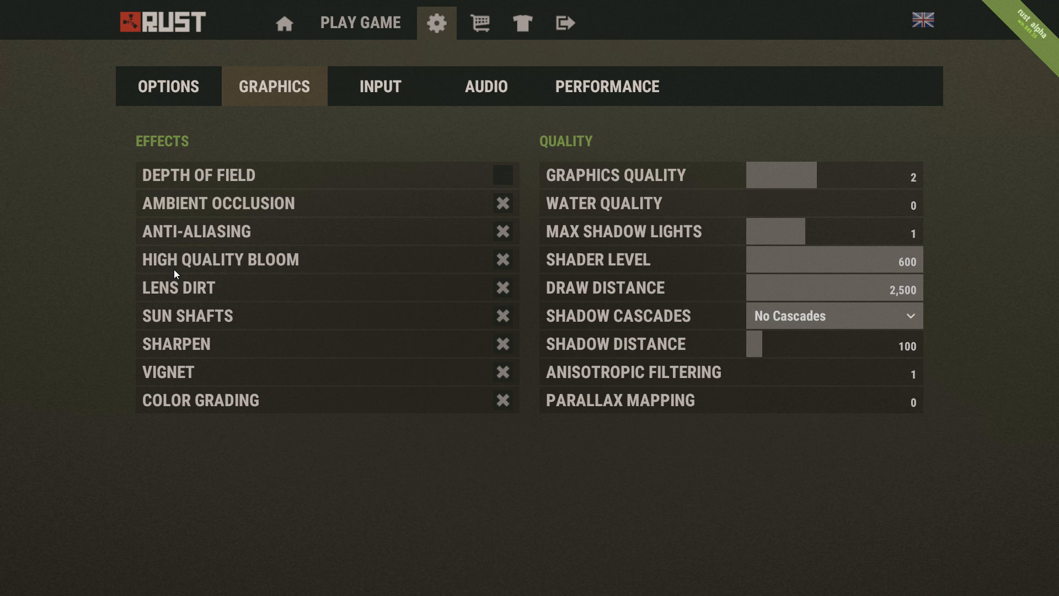
mouse_move(536, 409)
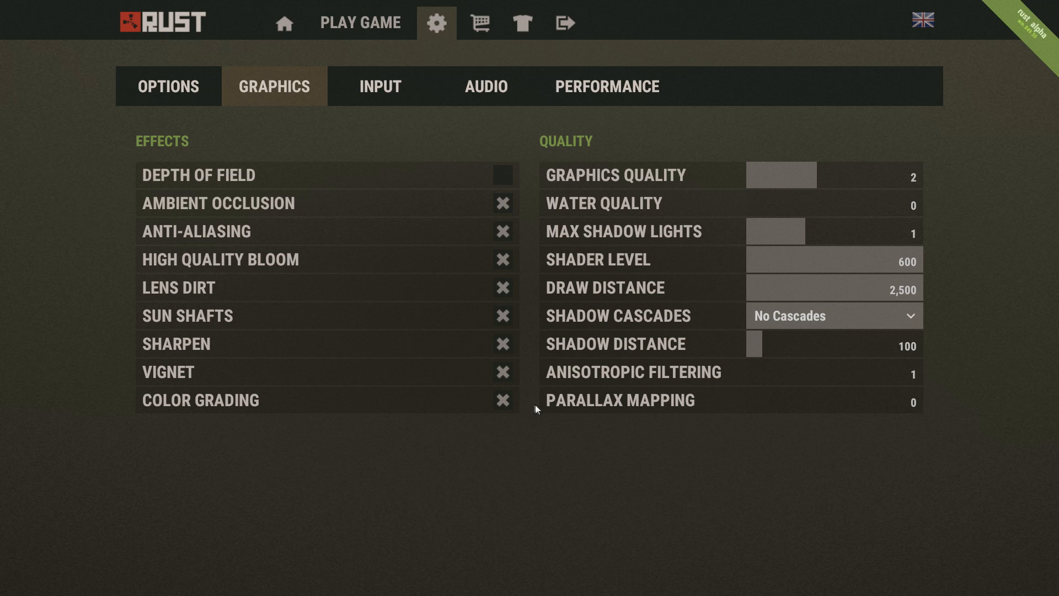
mouse_move(520, 373)
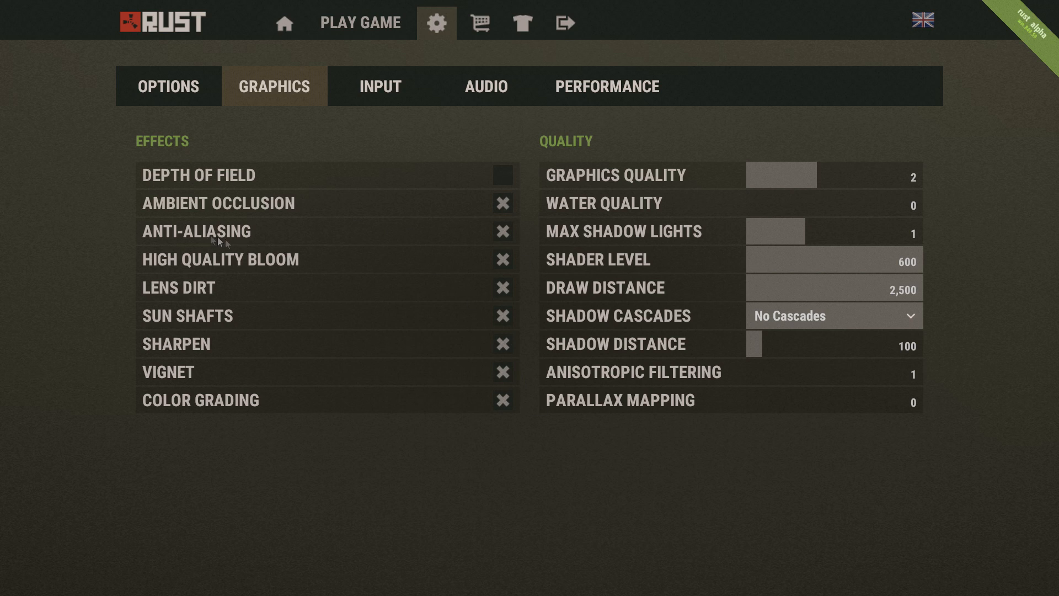
mouse_move(515, 269)
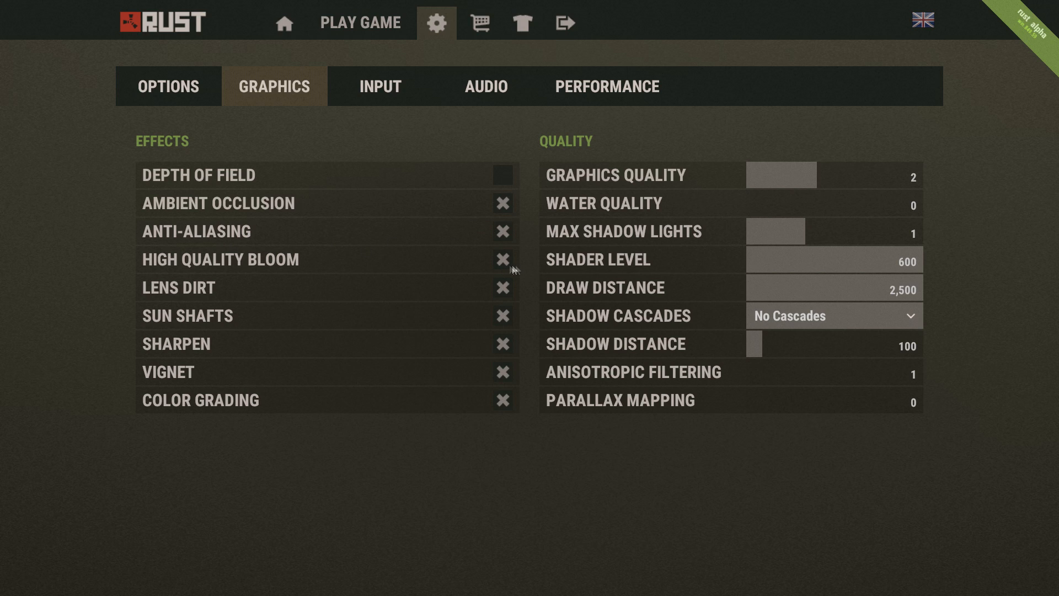
Uncheck High Quality Bloom and Color Grading under Effects.
click(504, 259)
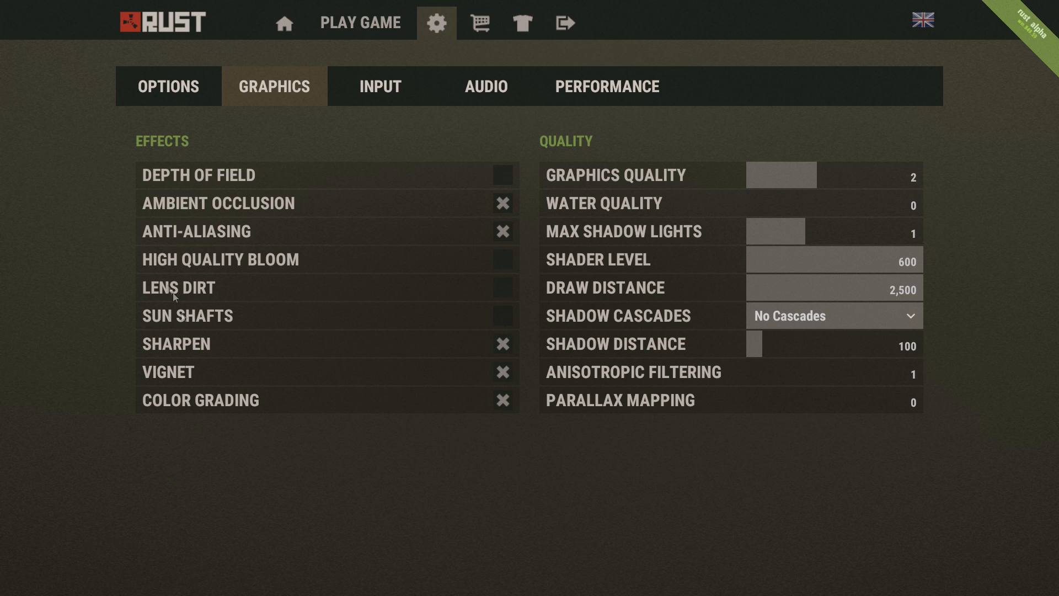
mouse_move(507, 306)
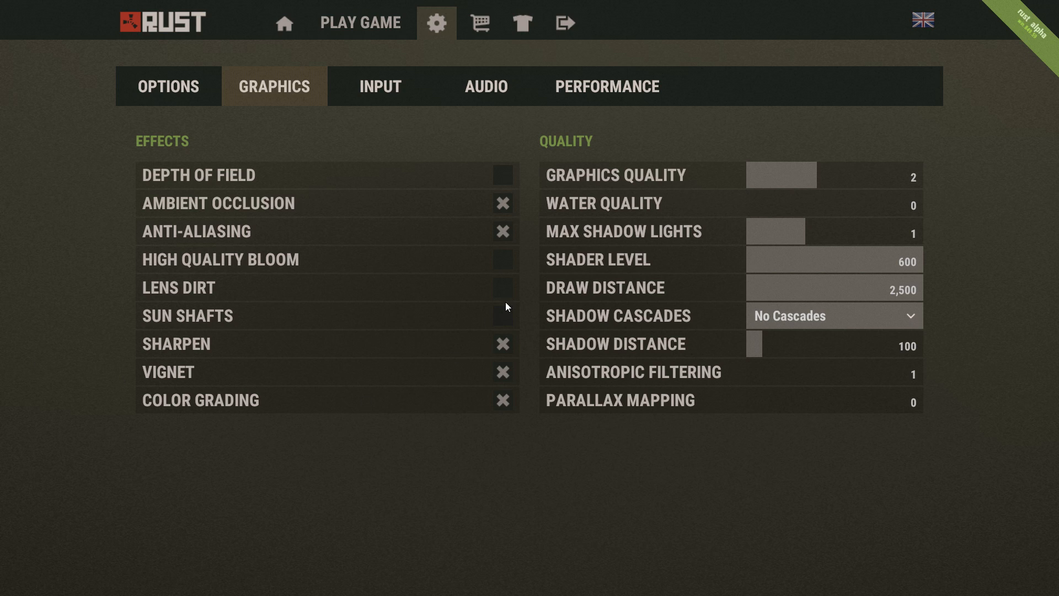
mouse_move(502, 325)
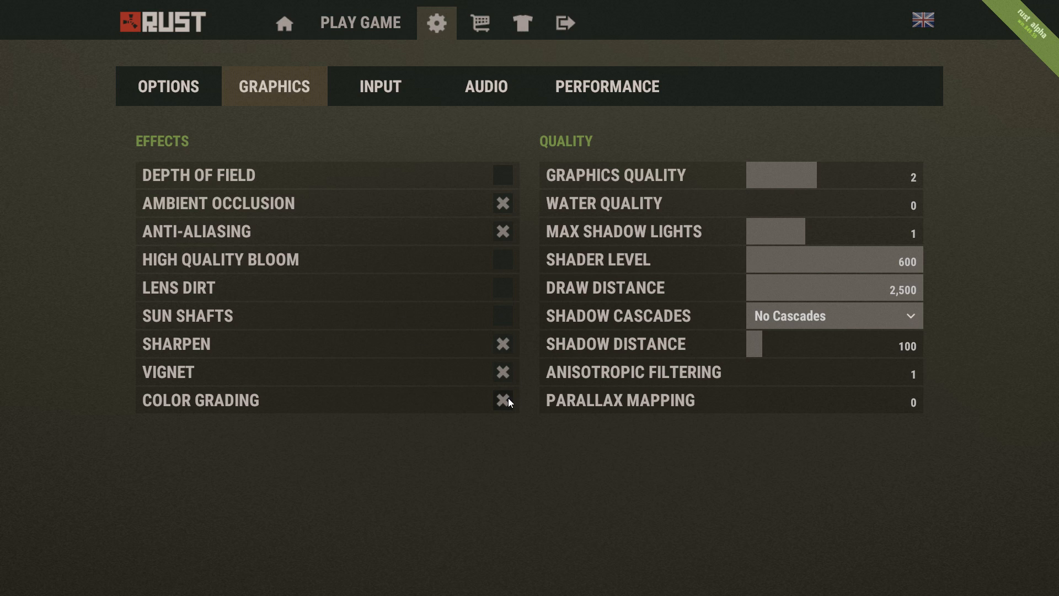
click(503, 400)
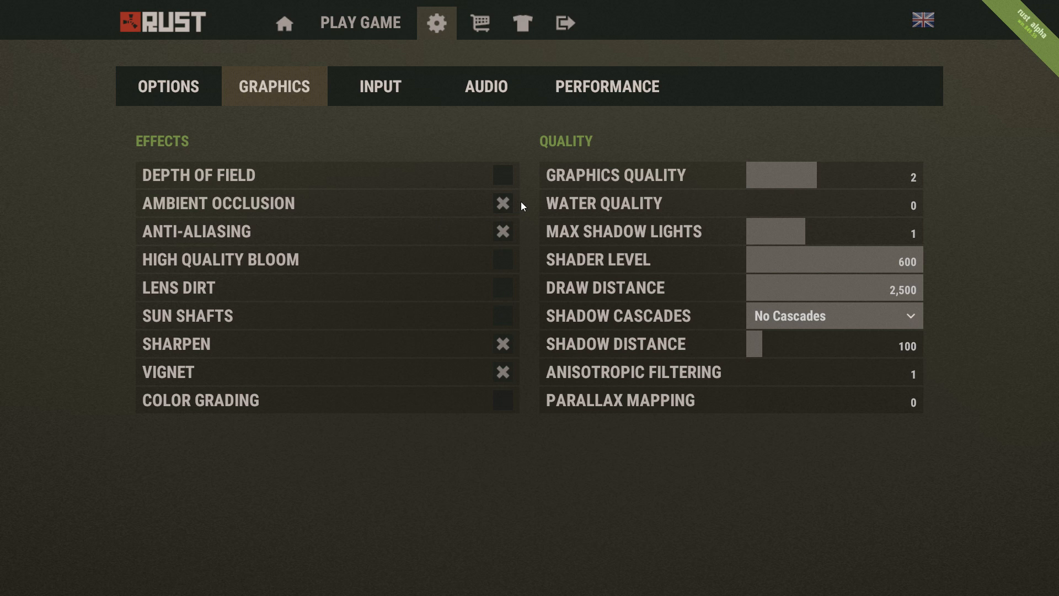
mouse_move(526, 314)
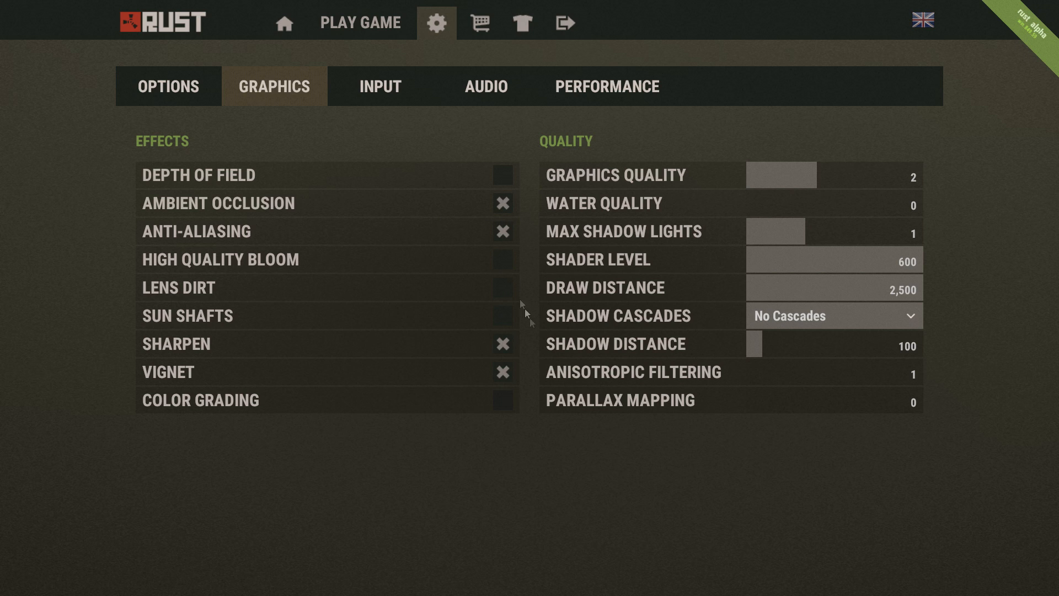
On the Performance page, drag the particle, object, tree, terrain, grass and decor quality sliders to about 50.
click(380, 87)
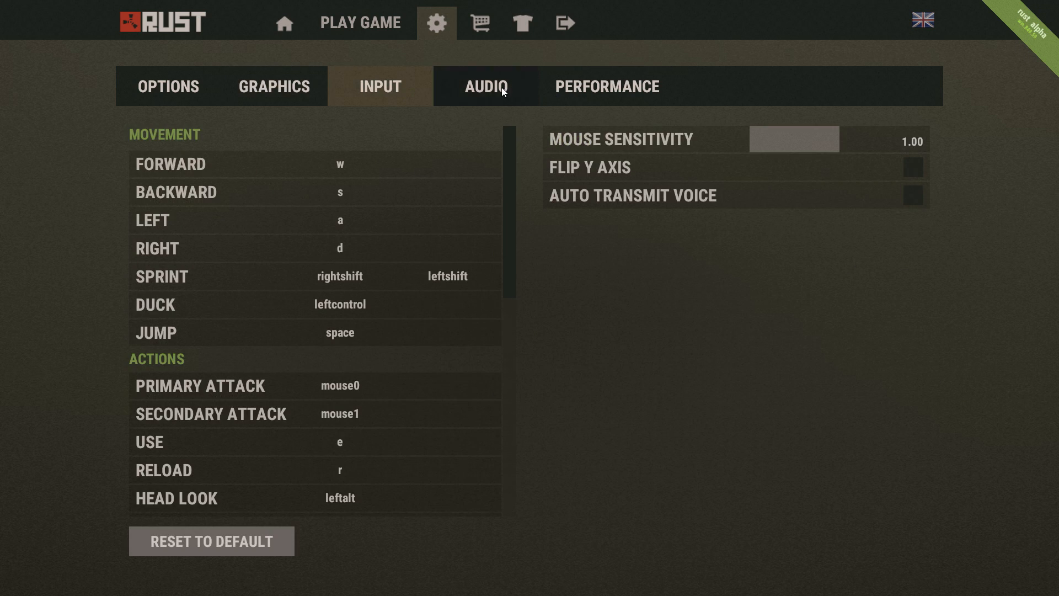
click(608, 87)
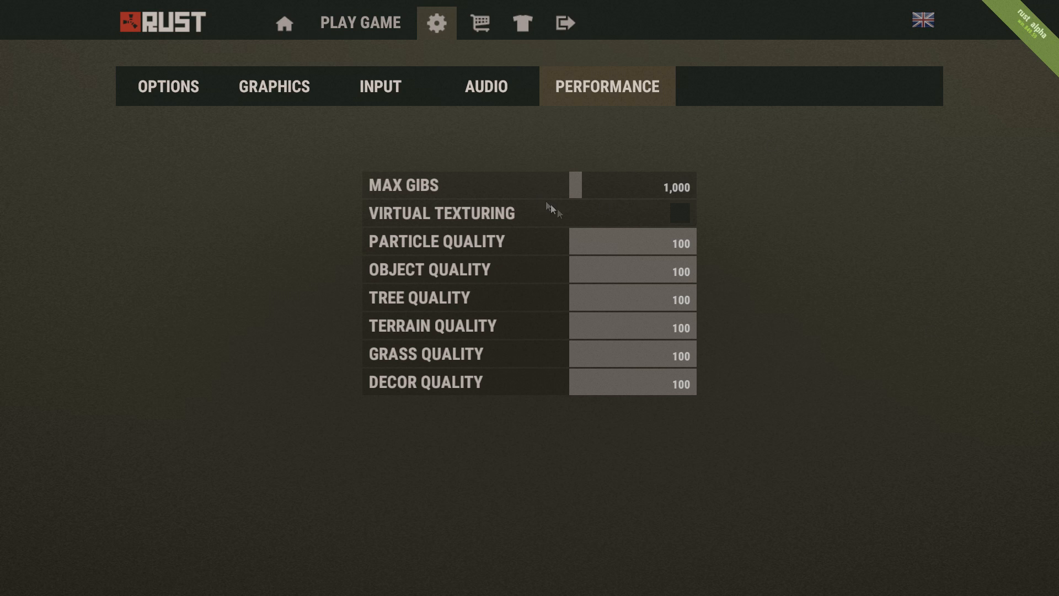
mouse_move(665, 36)
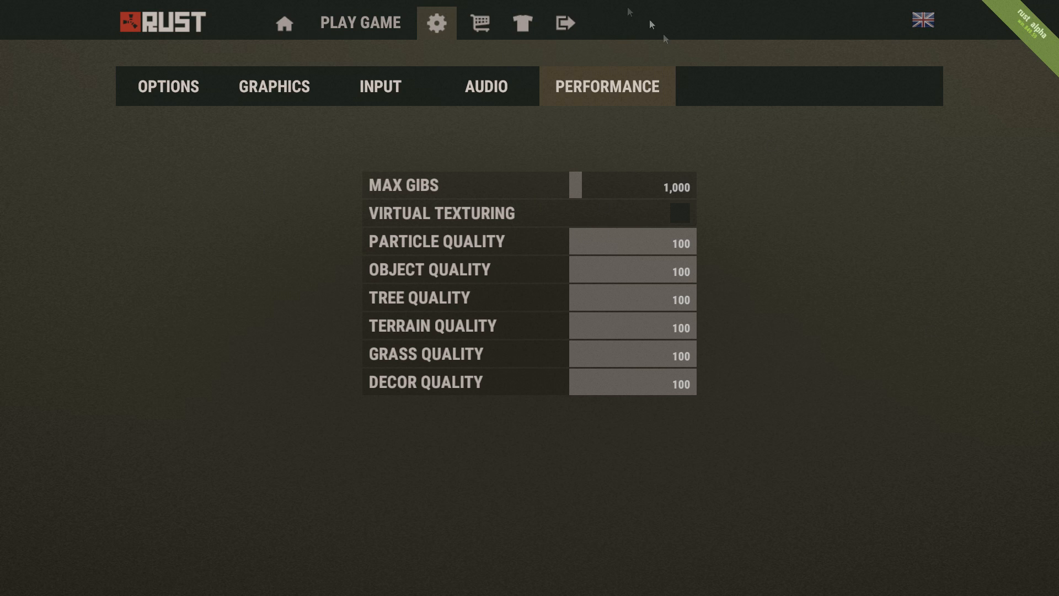
mouse_move(622, 214)
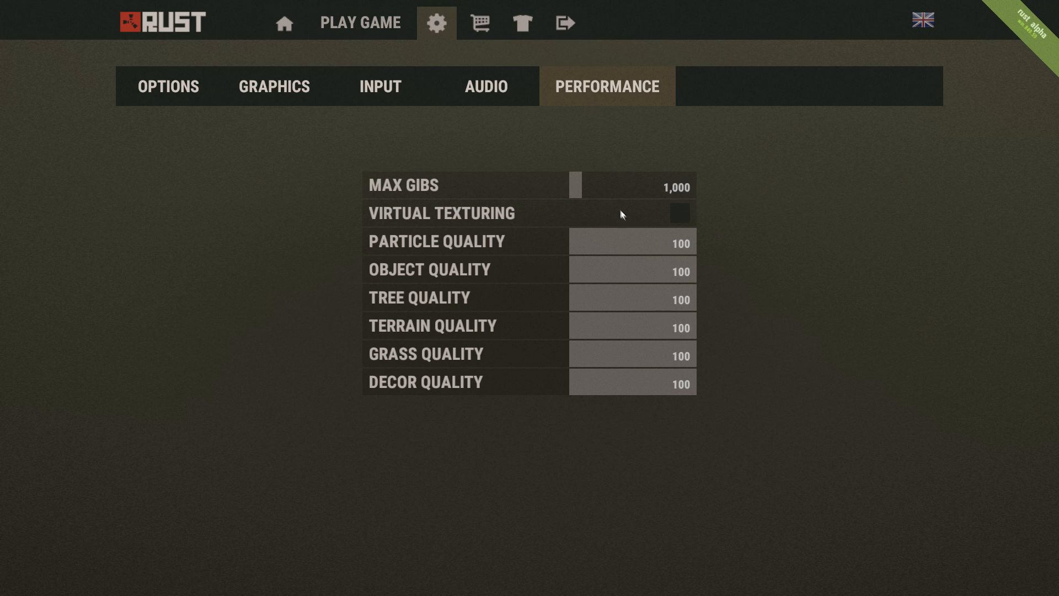
mouse_move(637, 230)
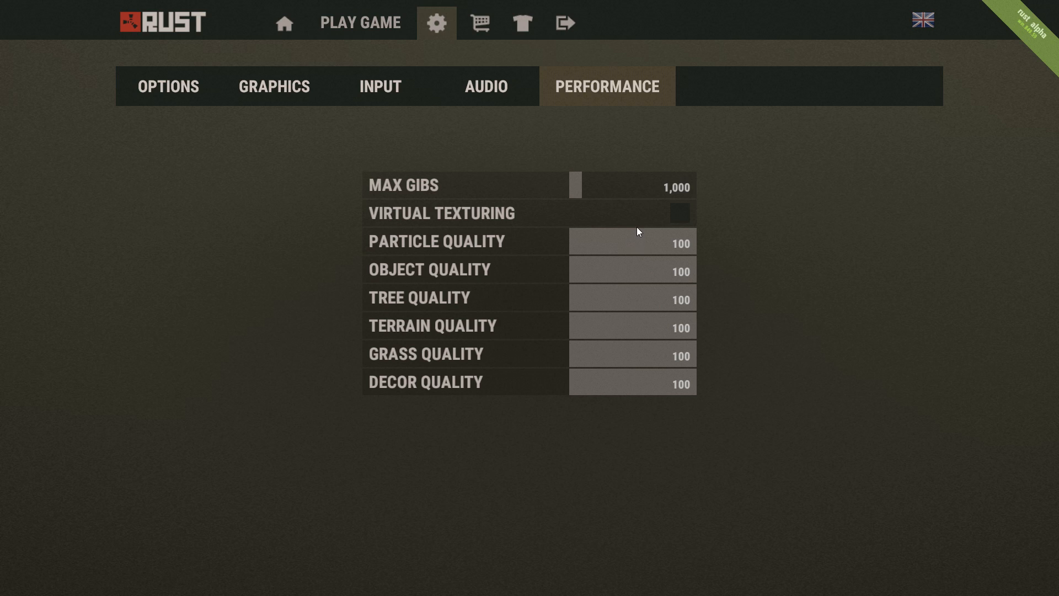
drag(675, 241, 628, 241)
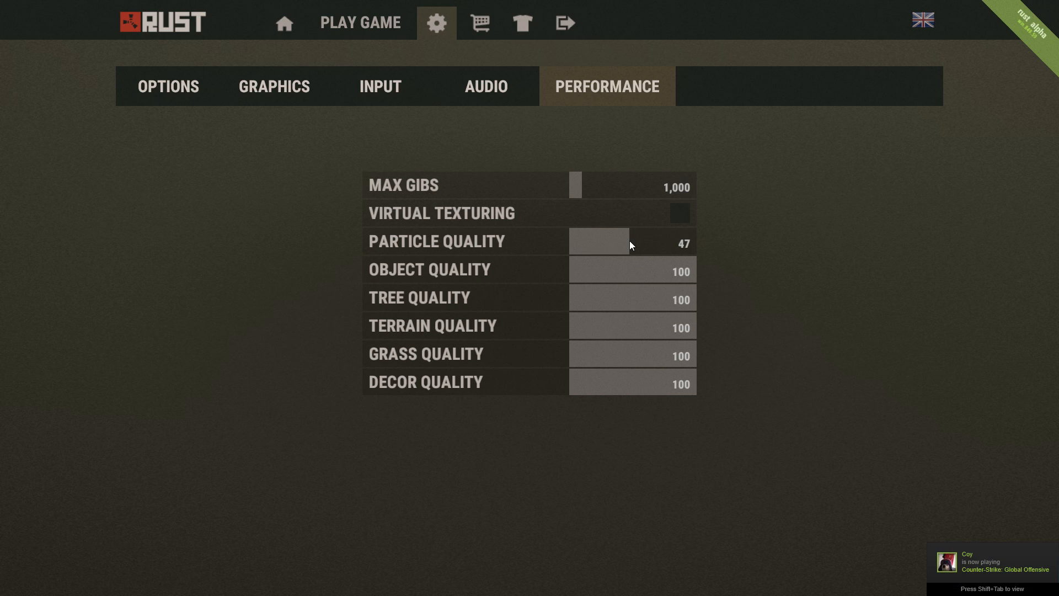
drag(622, 241, 631, 242)
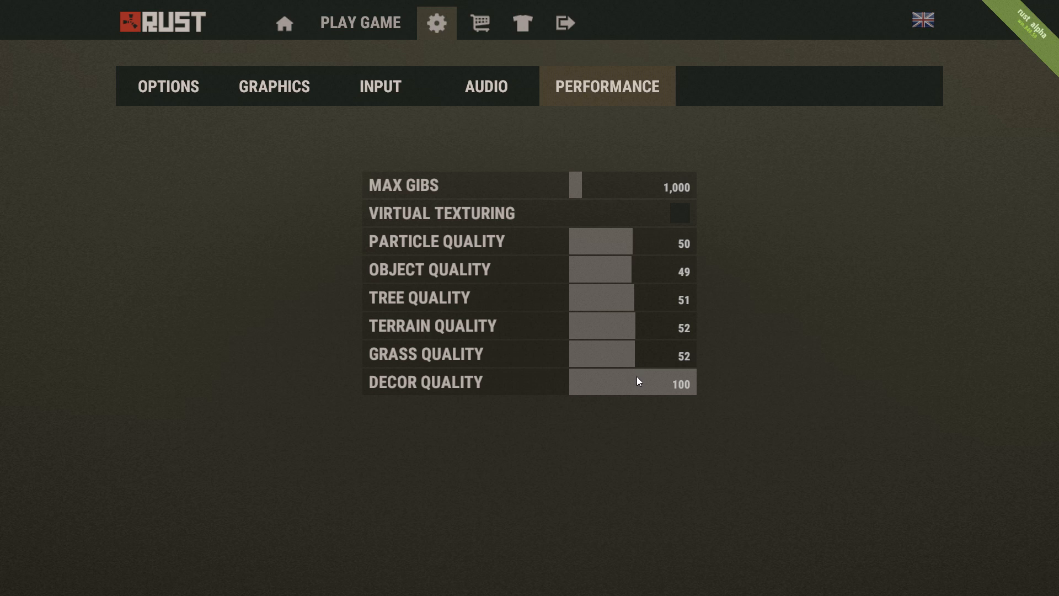
drag(675, 382, 626, 382)
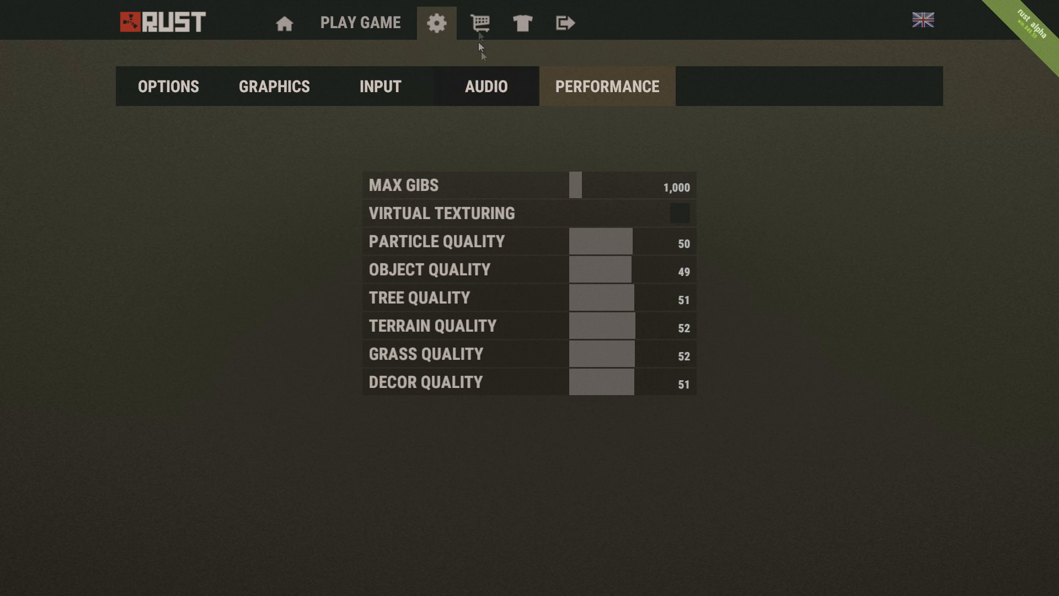
Keep Shadow Cascades at No Cascades with shader level 354, ending on general Options.
click(274, 87)
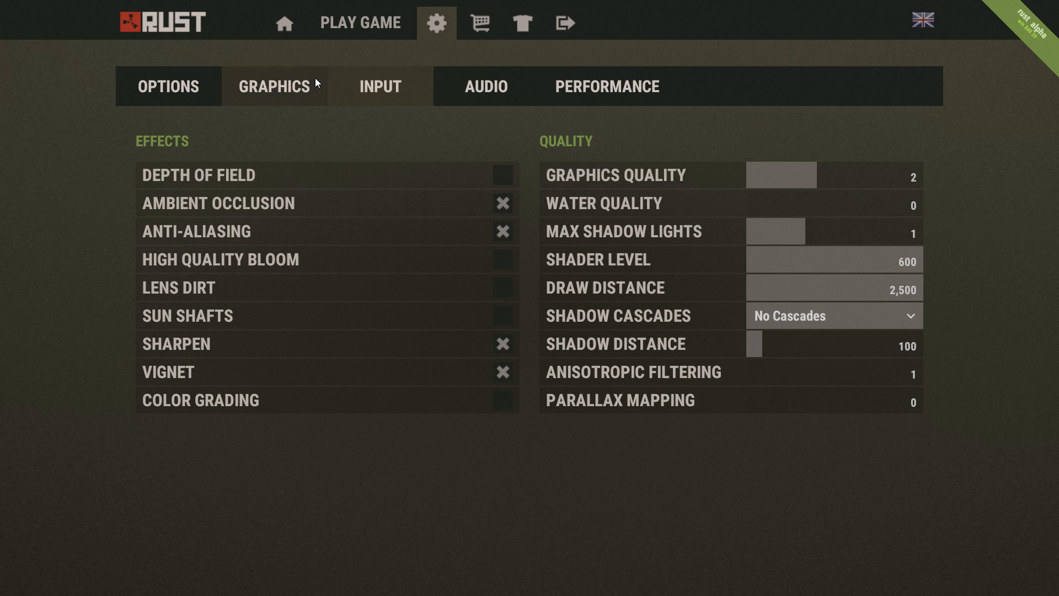
click(168, 86)
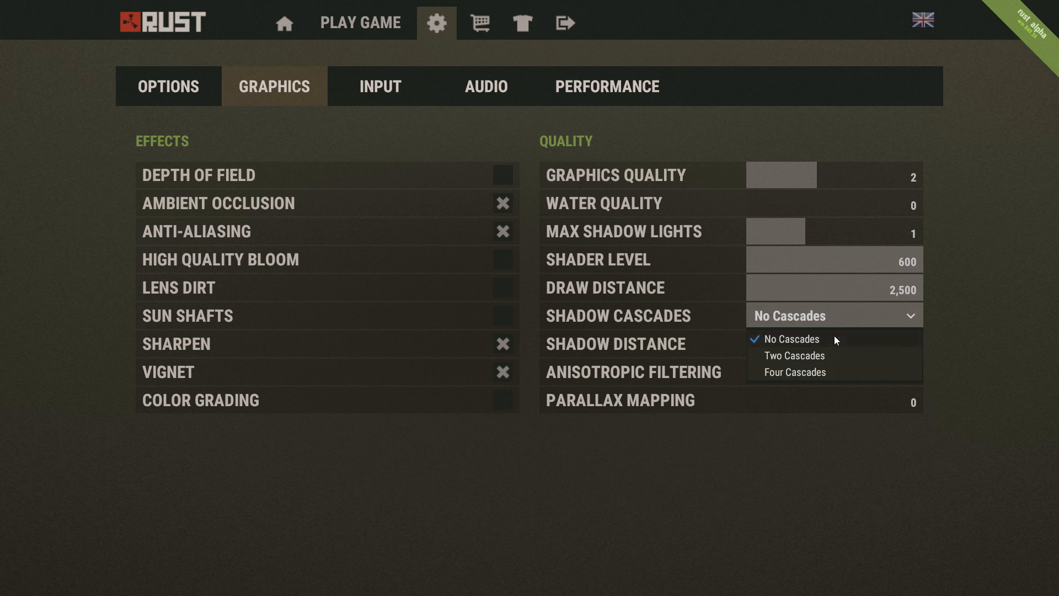
click(792, 339)
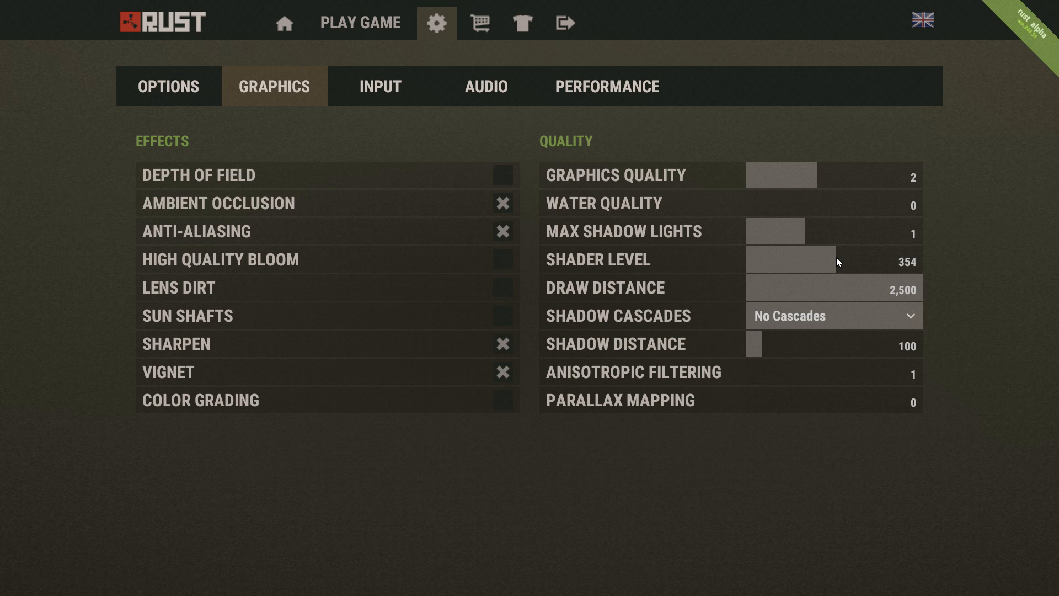
click(168, 86)
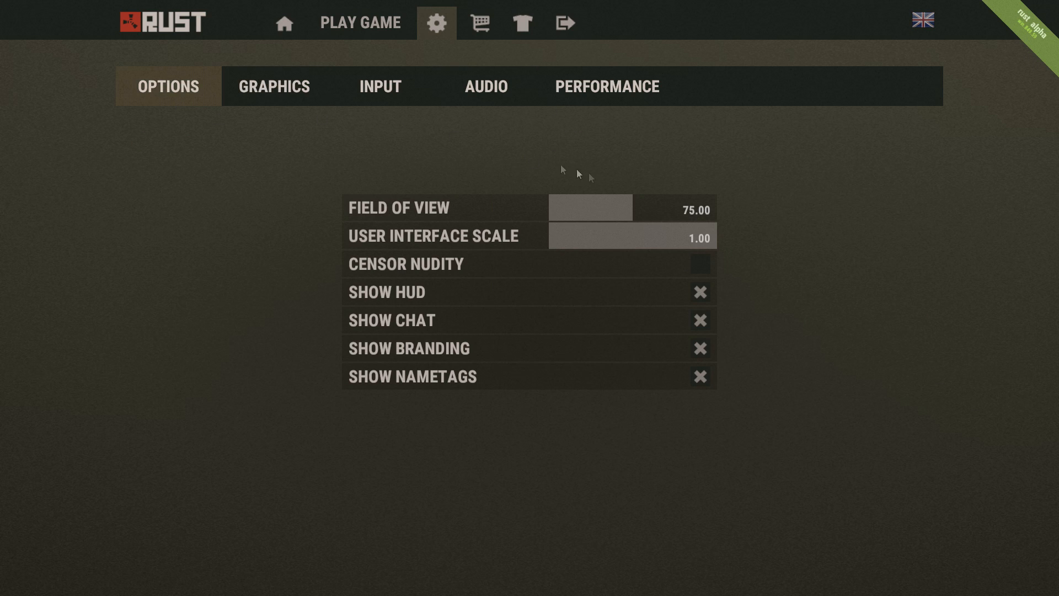
Tick Virtual Texturing in the Performance settings, leaving it enabled after toggling.
click(608, 86)
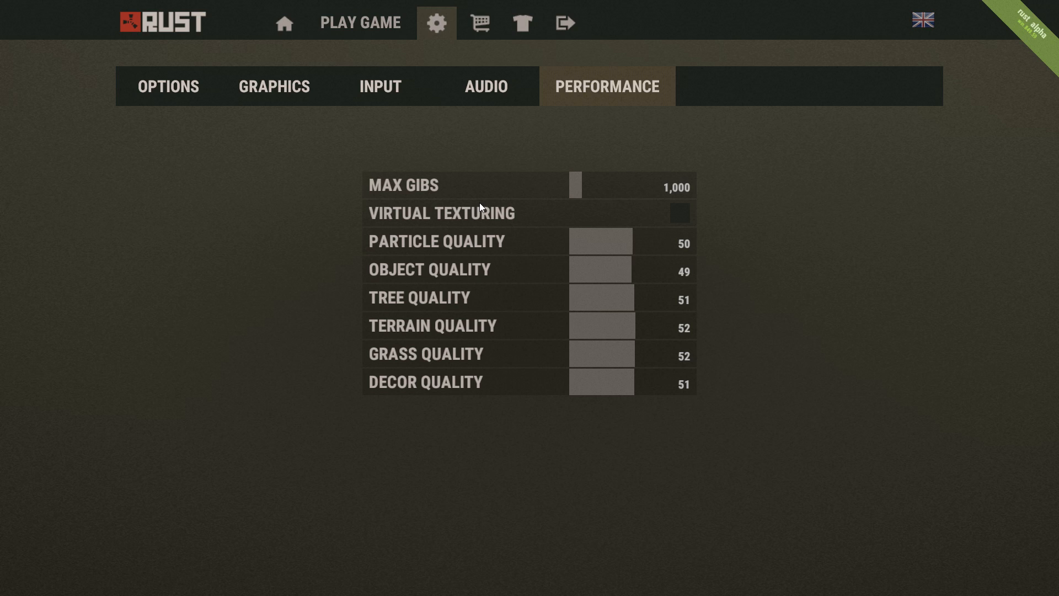
mouse_move(739, 207)
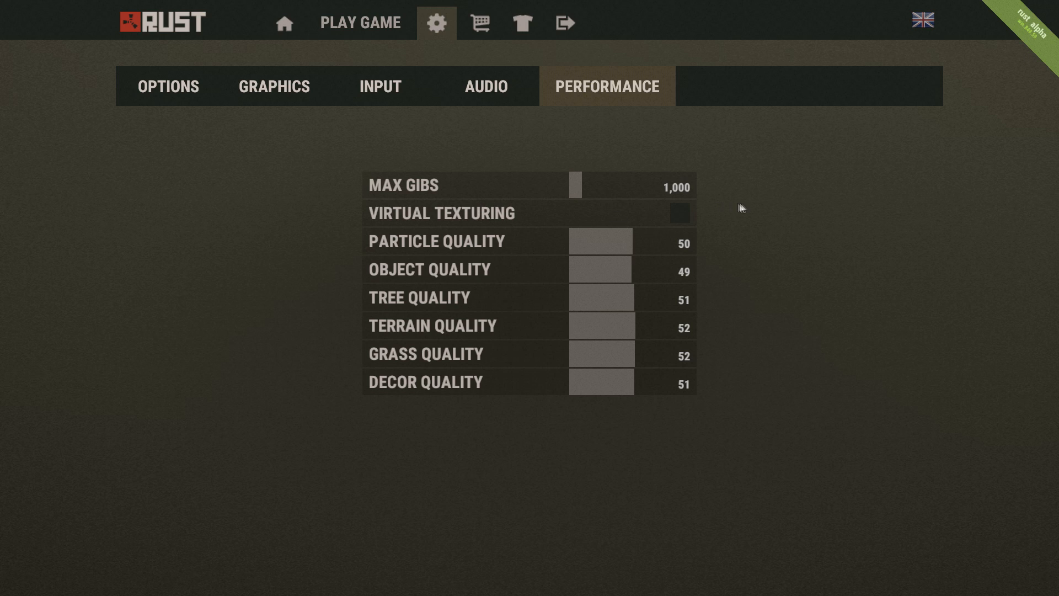
mouse_move(674, 202)
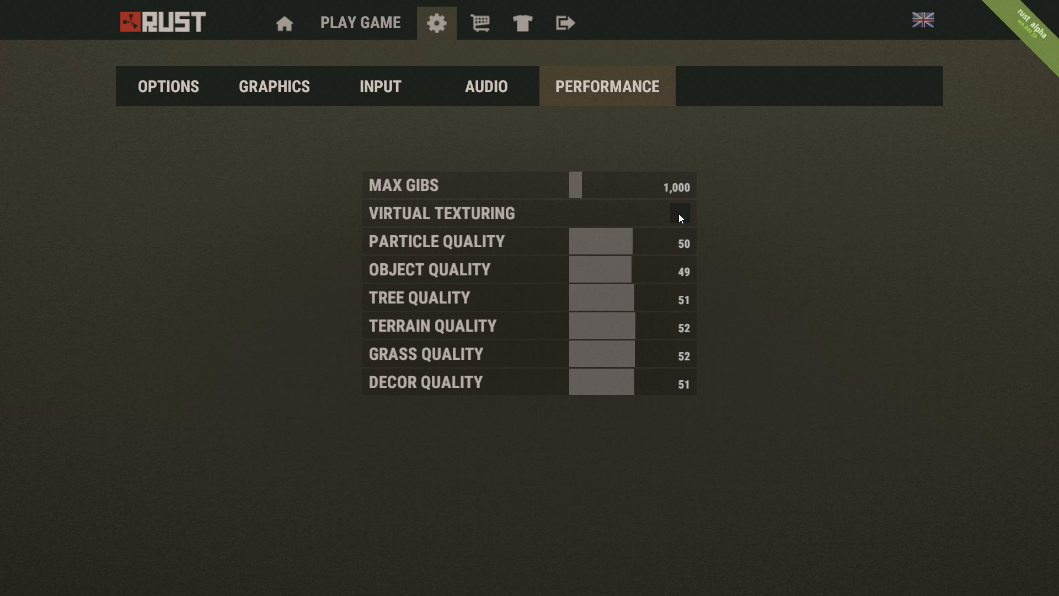
click(678, 213)
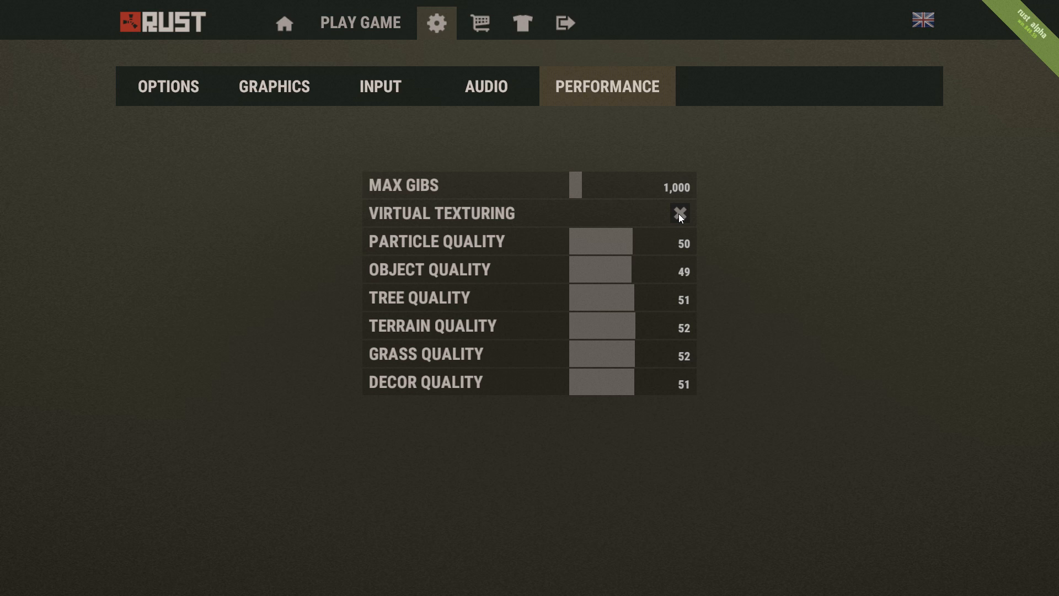
click(679, 212)
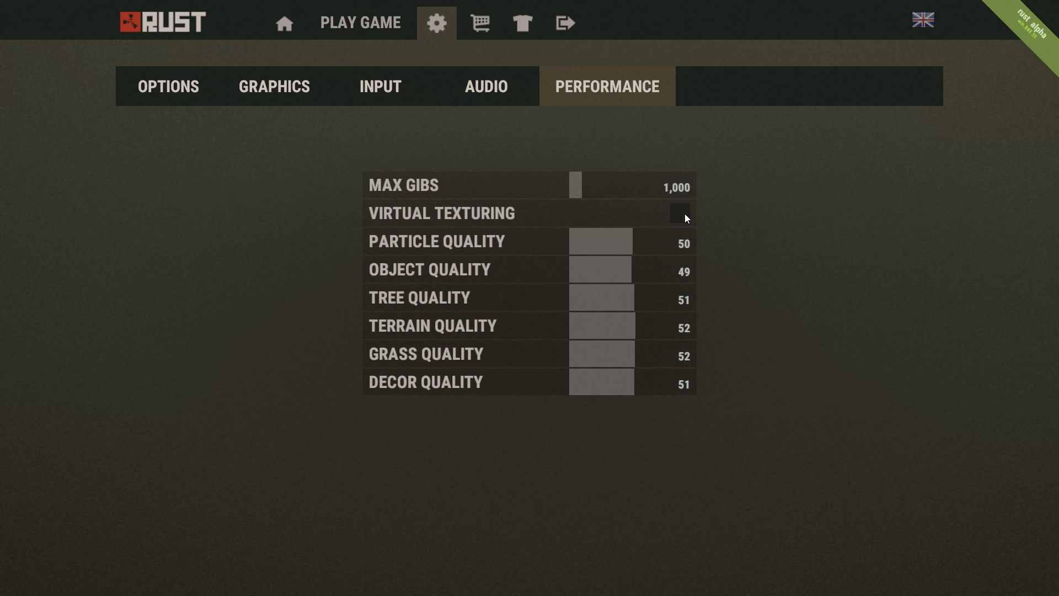
click(679, 214)
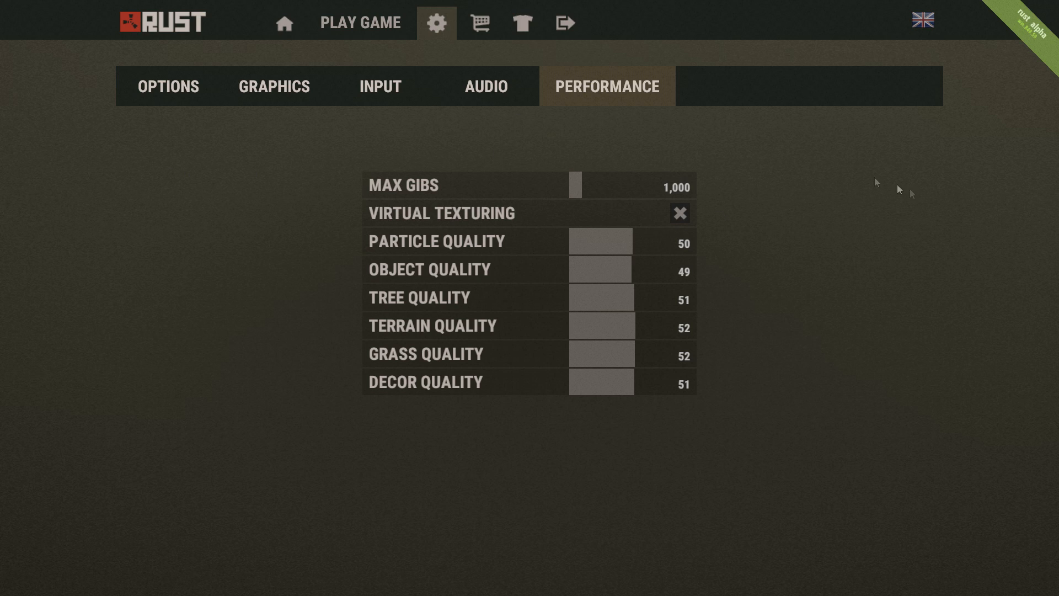